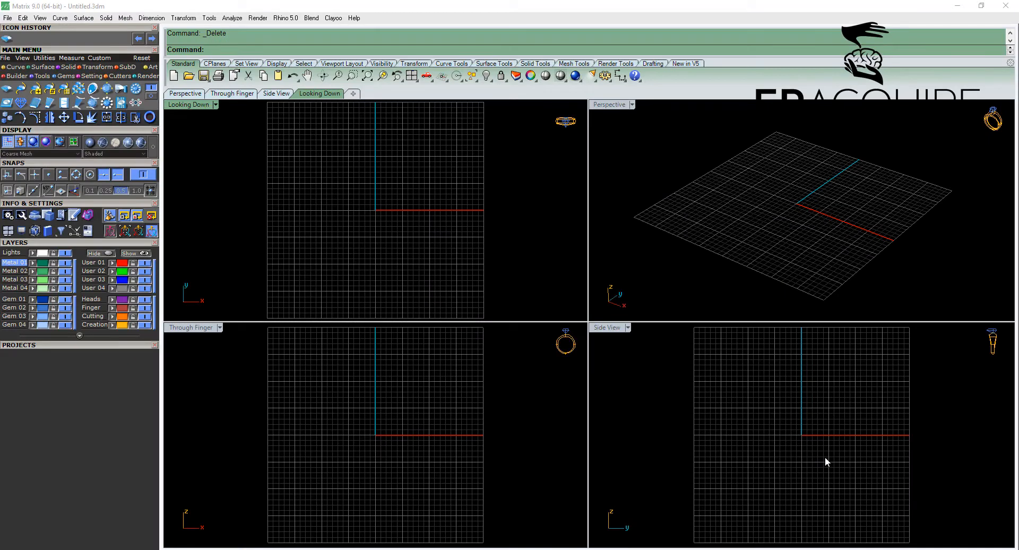
pyautogui.moveTo(828, 412)
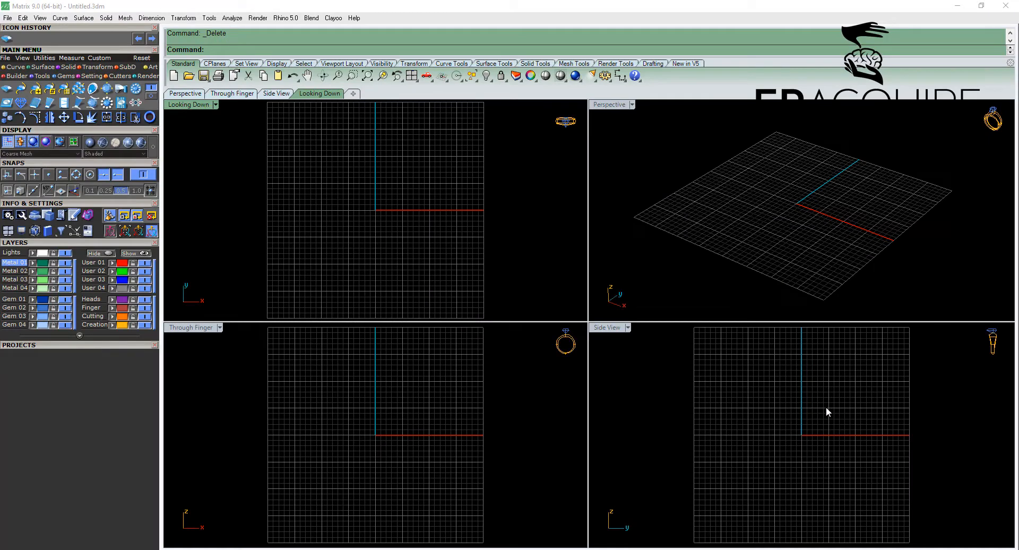
pyautogui.moveTo(316, 251)
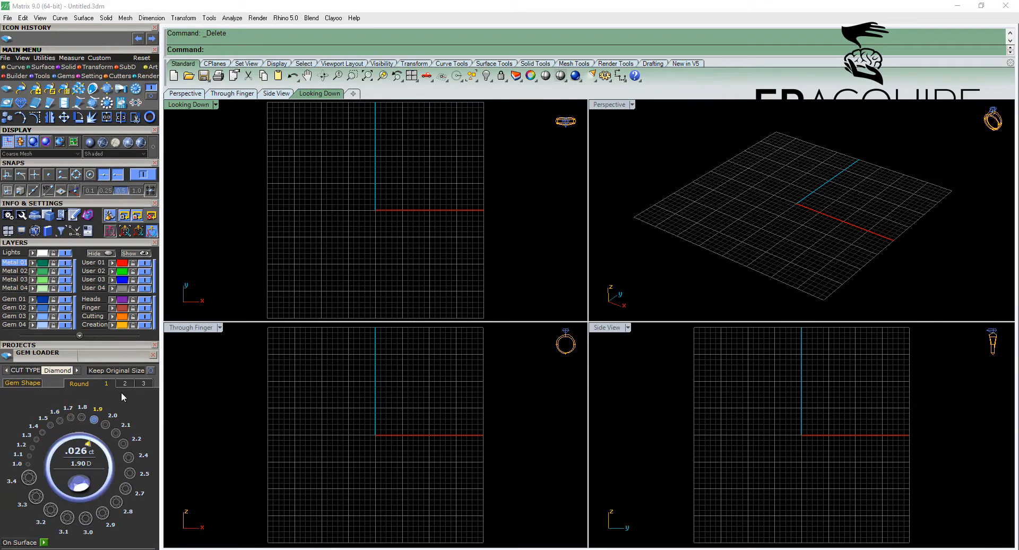
# Load a round diamond and set its size to 5.40 mm on the dial.
pyautogui.click(126, 383)
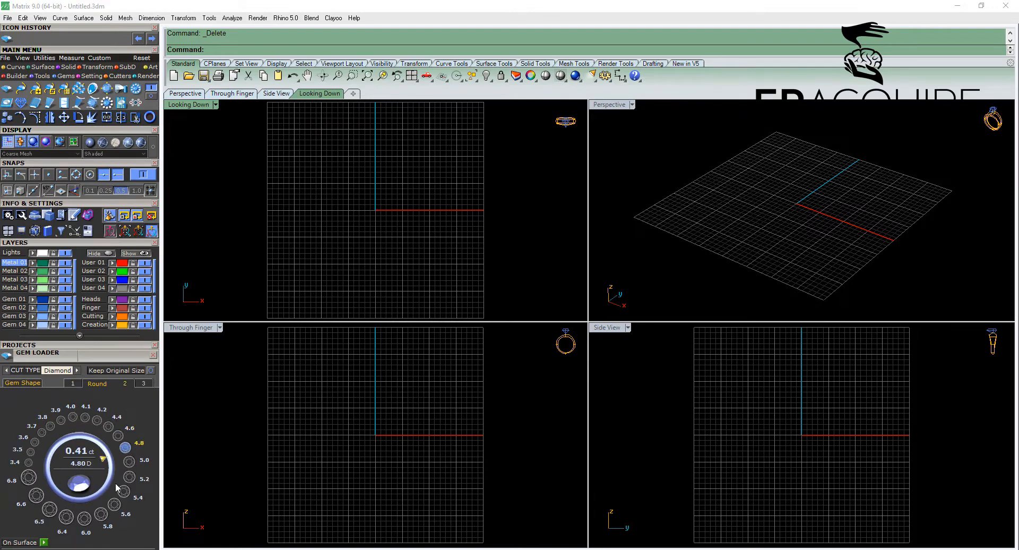
pyautogui.click(86, 522)
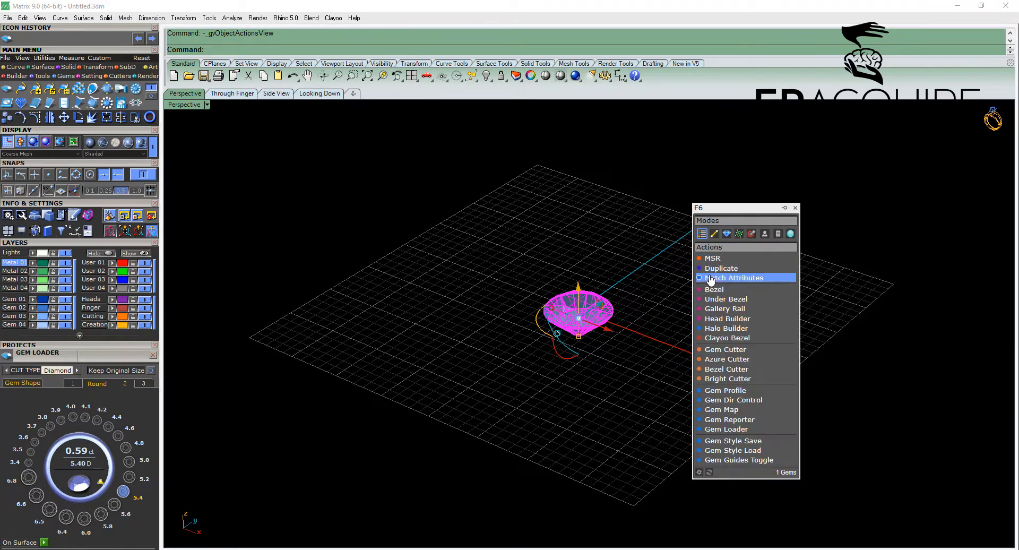
# Build a bezel around the 5.40 mm round diamond.
pyautogui.click(713, 289)
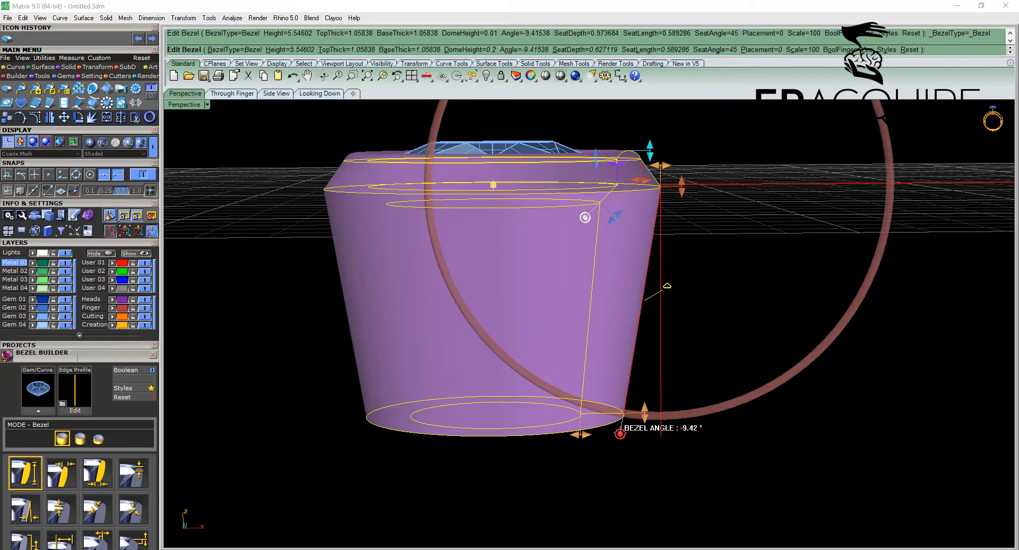
# Reshape the bezel to 5 mm height, 1 mm top, 1.3 mm base and -10° wall angle.
pyautogui.click(24, 508)
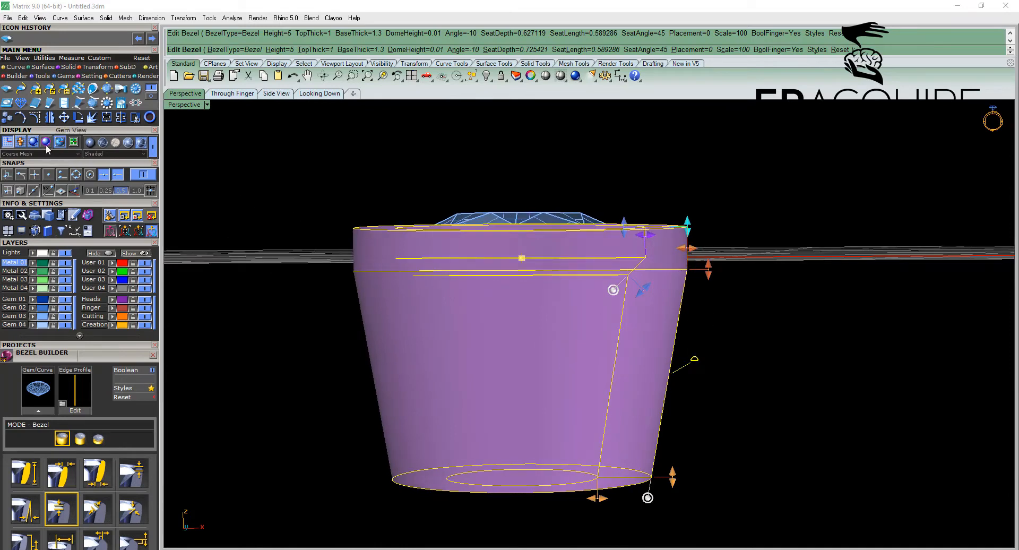
# Make the bezel see-through and fit its seat to the pavilion at 40° and about 0.99 mm.
pyautogui.click(31, 142)
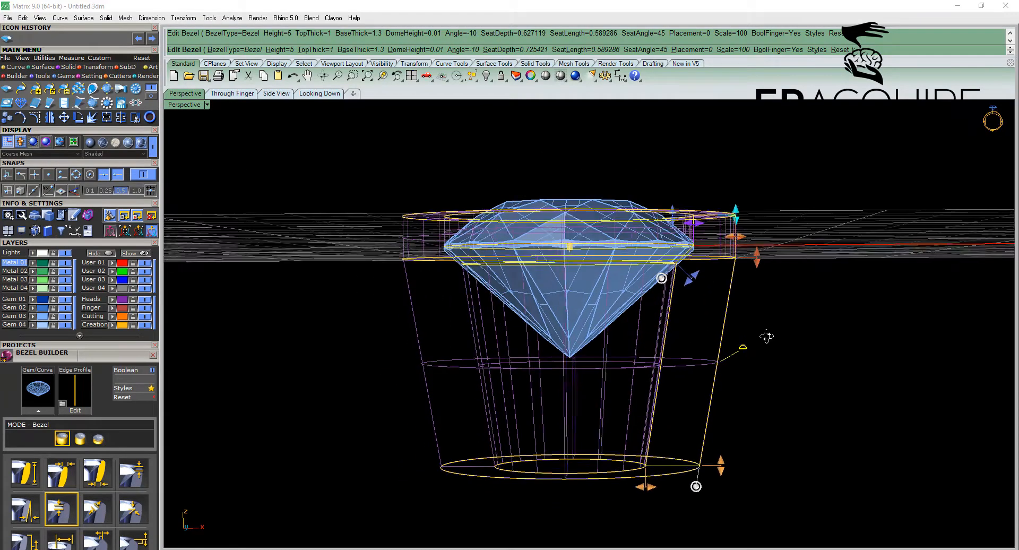
pyautogui.scroll(3)
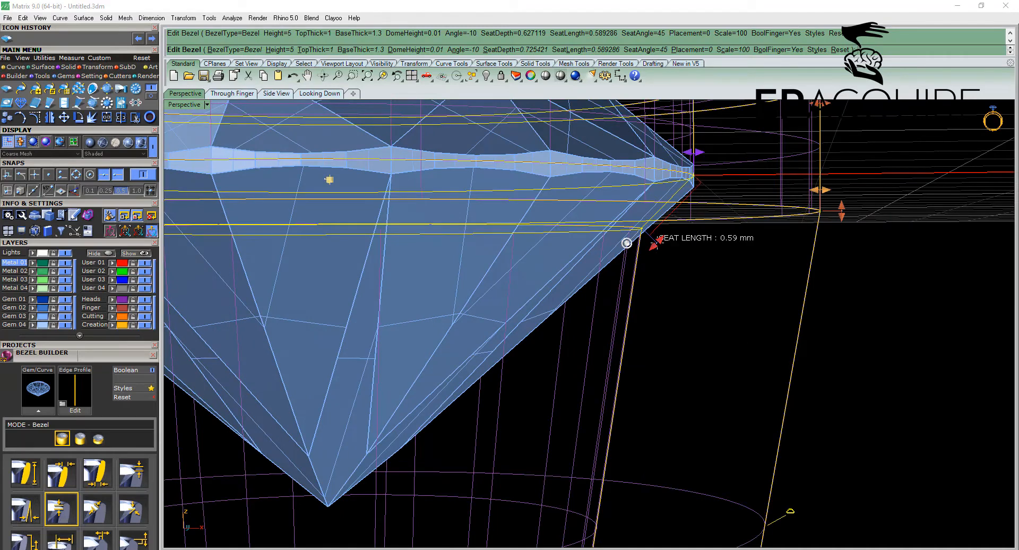
pyautogui.moveTo(627, 242); pyautogui.dragTo(562, 309)
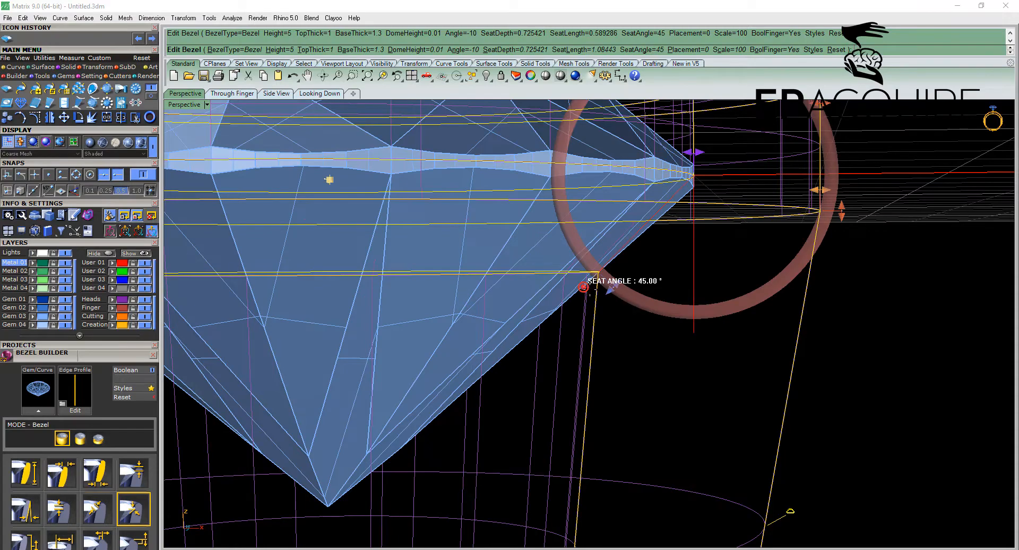
pyautogui.moveTo(583, 288); pyautogui.dragTo(591, 296)
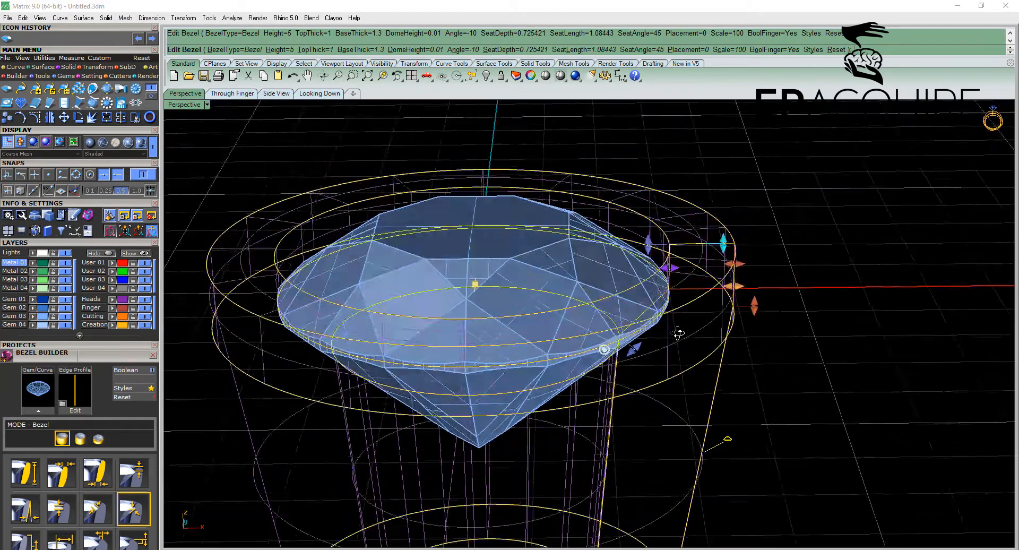
pyautogui.moveTo(673, 268); pyautogui.dragTo(667, 273)
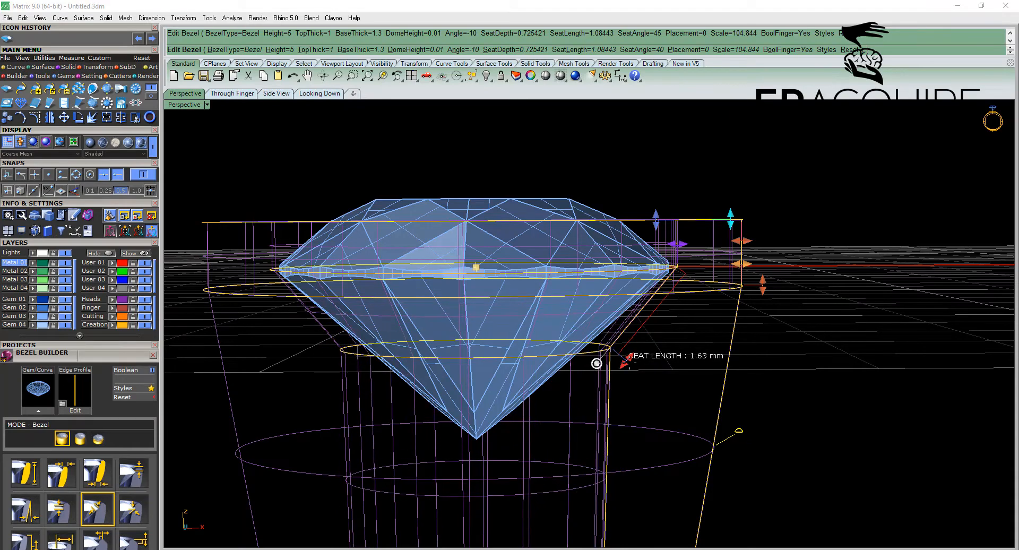
pyautogui.moveTo(596, 363); pyautogui.dragTo(622, 332)
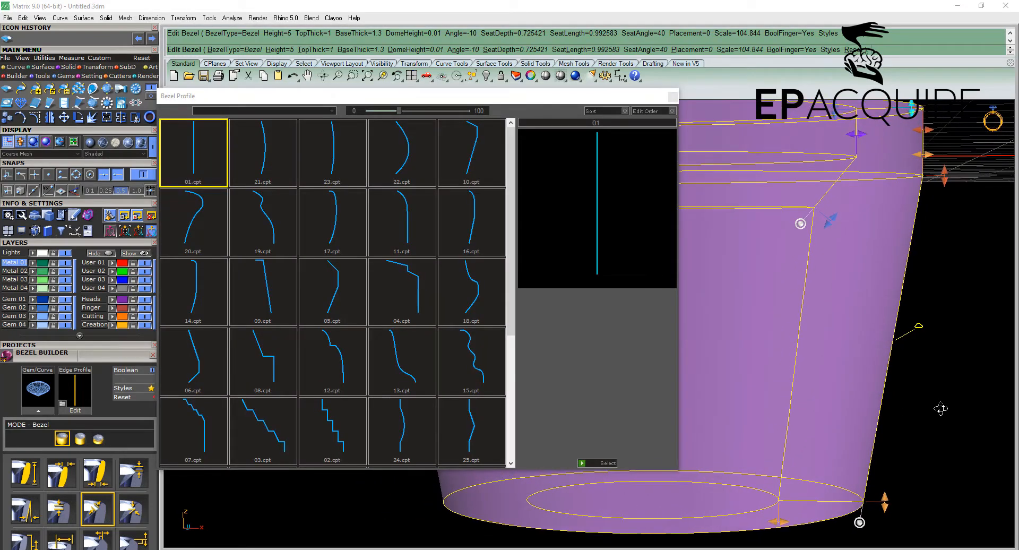
# Try edge profiles 21 and 04, then accept the curved 21.cpt profile for the bezel wall.
pyautogui.click(262, 153)
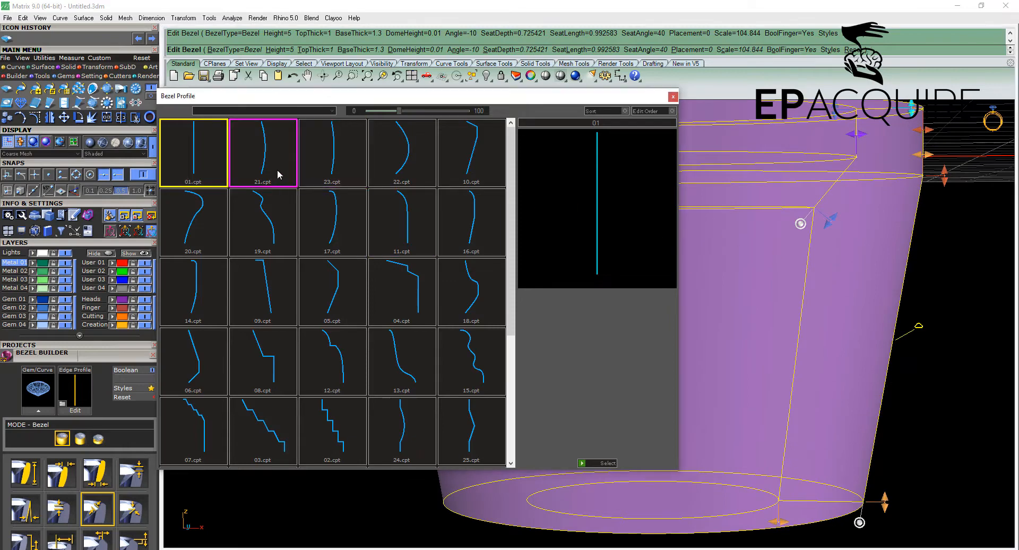
pyautogui.click(263, 153)
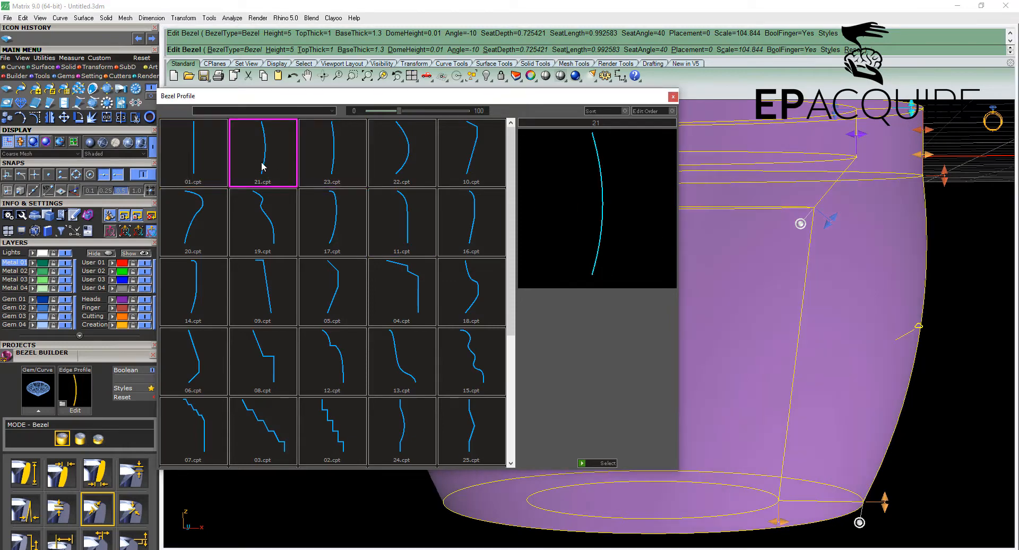
pyautogui.click(263, 153)
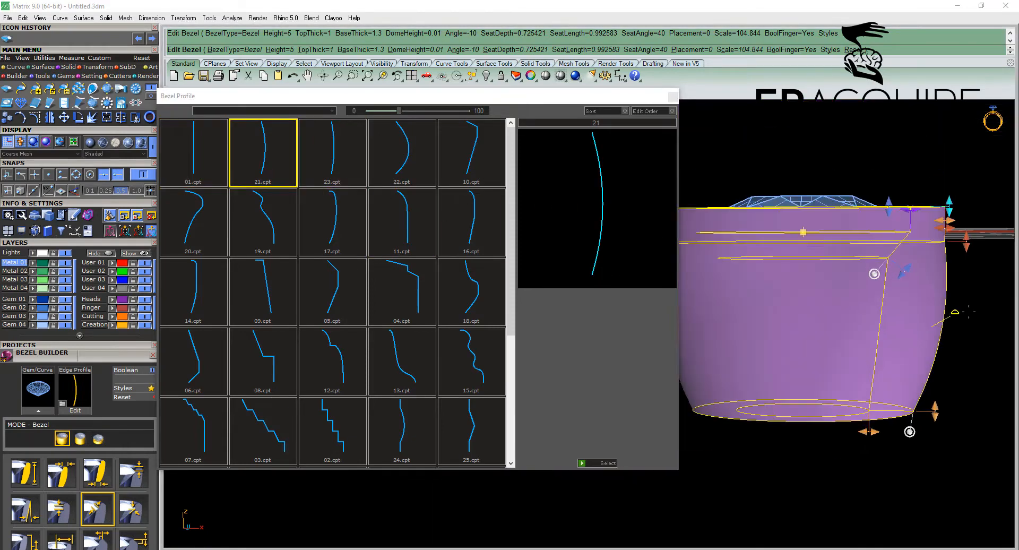
pyautogui.click(471, 220)
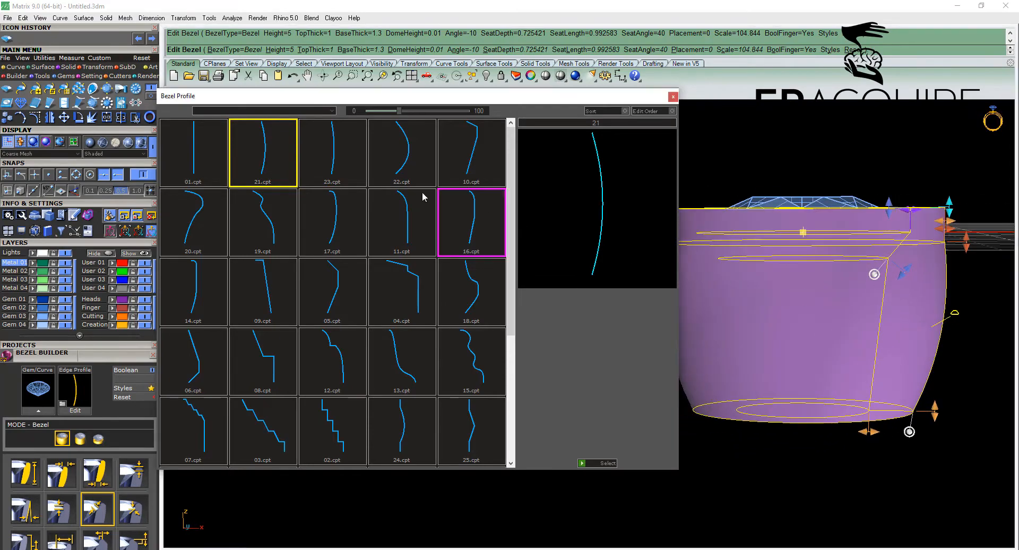
pyautogui.click(402, 153)
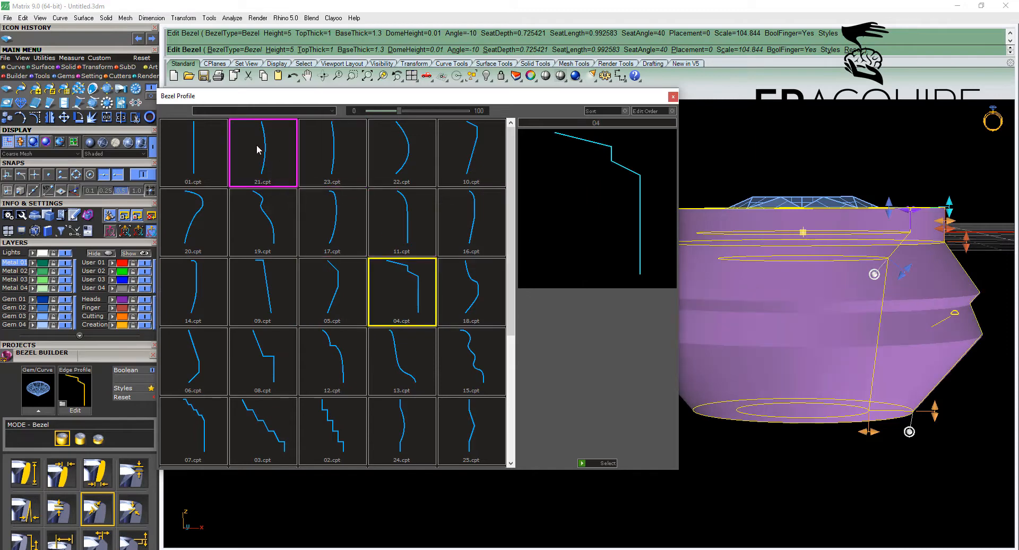
pyautogui.click(262, 153)
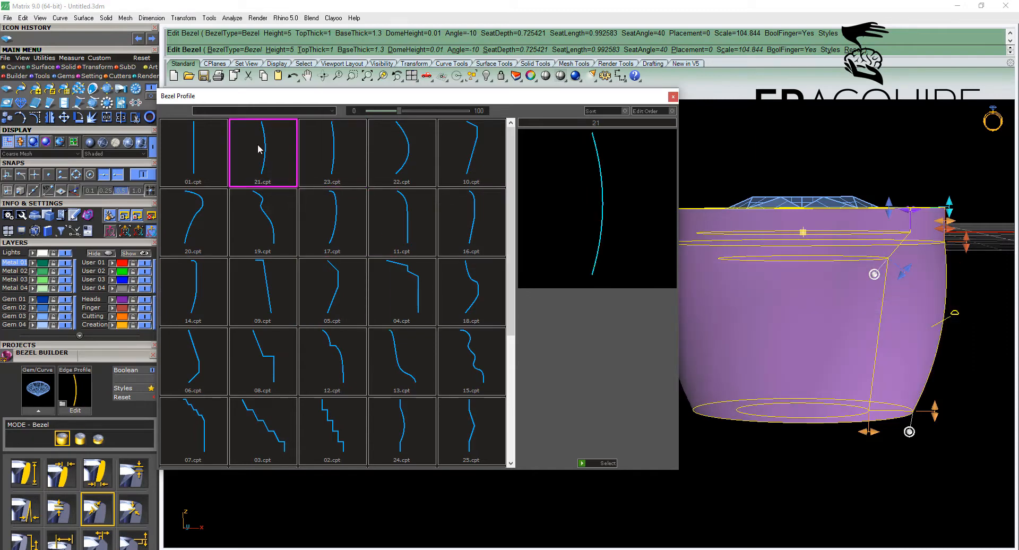
pyautogui.click(673, 96)
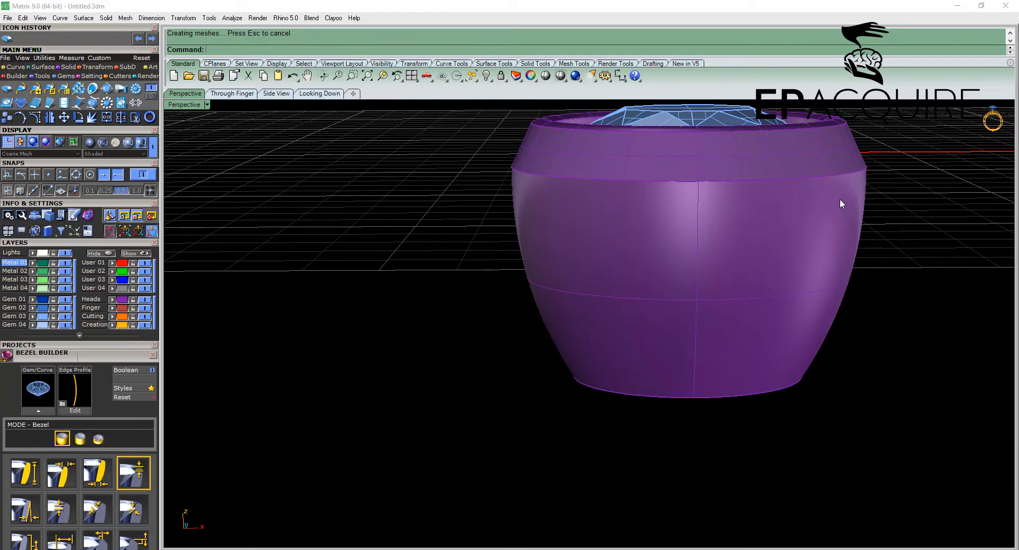
# Reopen the finished bezel for editing and lower its height to 2.5 mm.
pyautogui.click(683, 260)
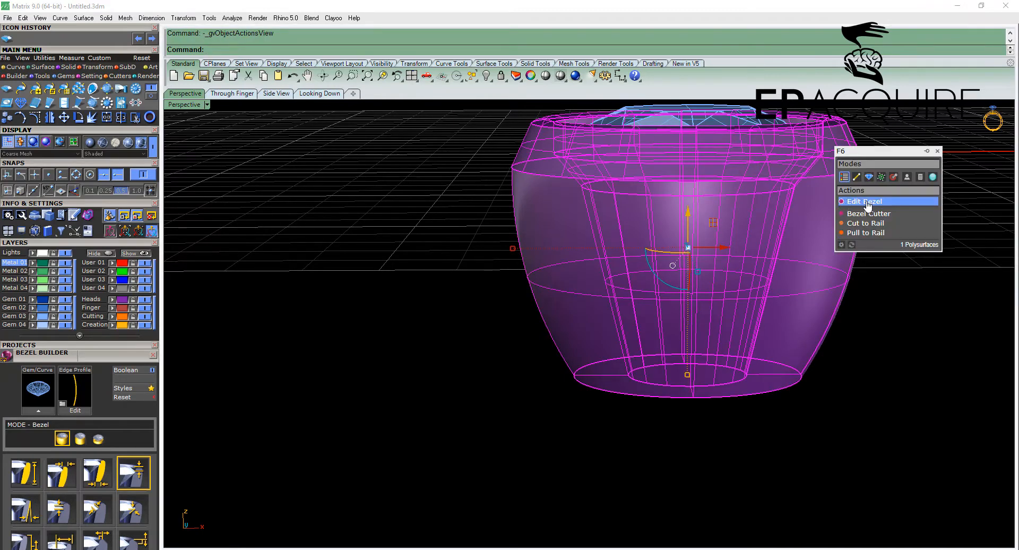
pyautogui.click(863, 201)
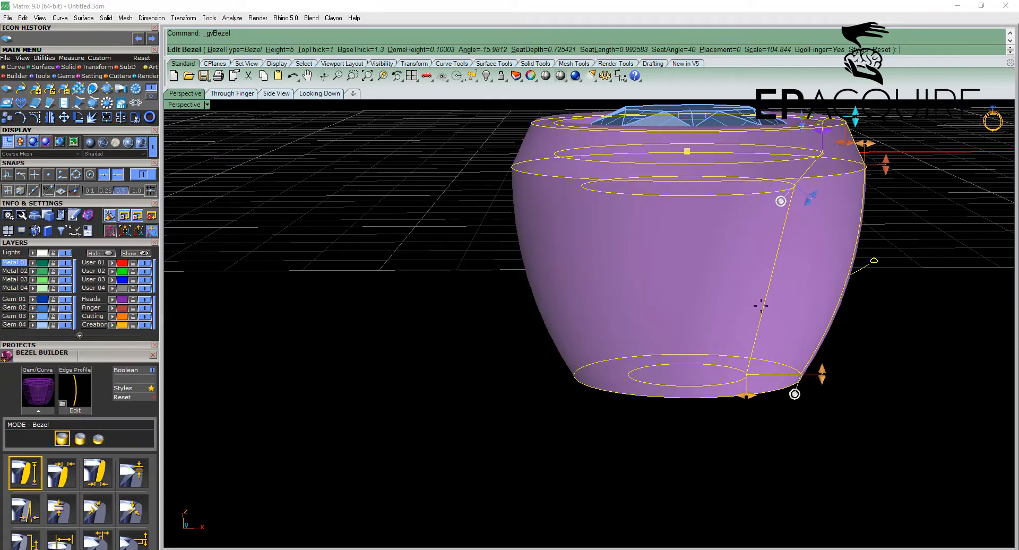
pyautogui.moveTo(865, 282)
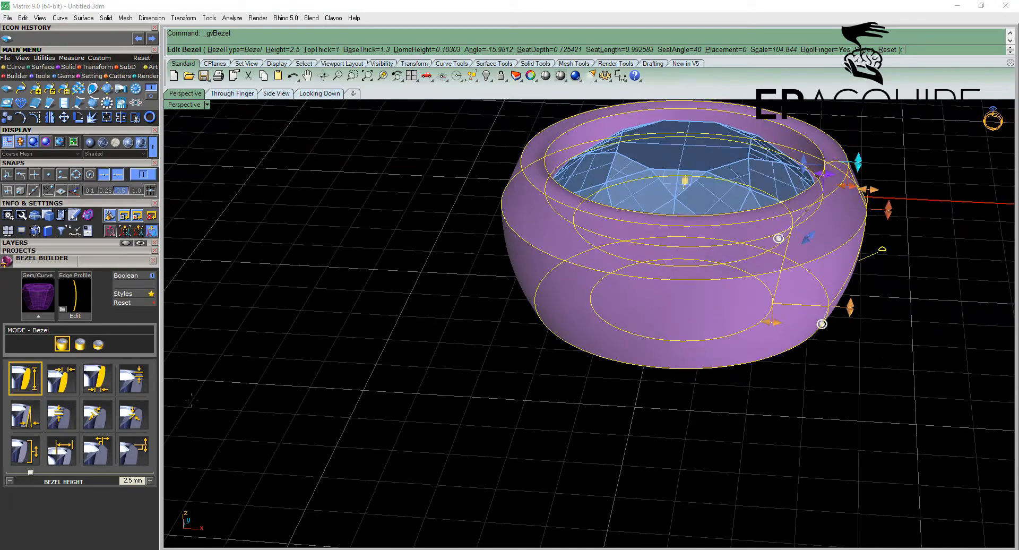
# Review the bezel's thickness, dome, seat and chamfer values, then taper the walls to -16°.
pyautogui.click(61, 379)
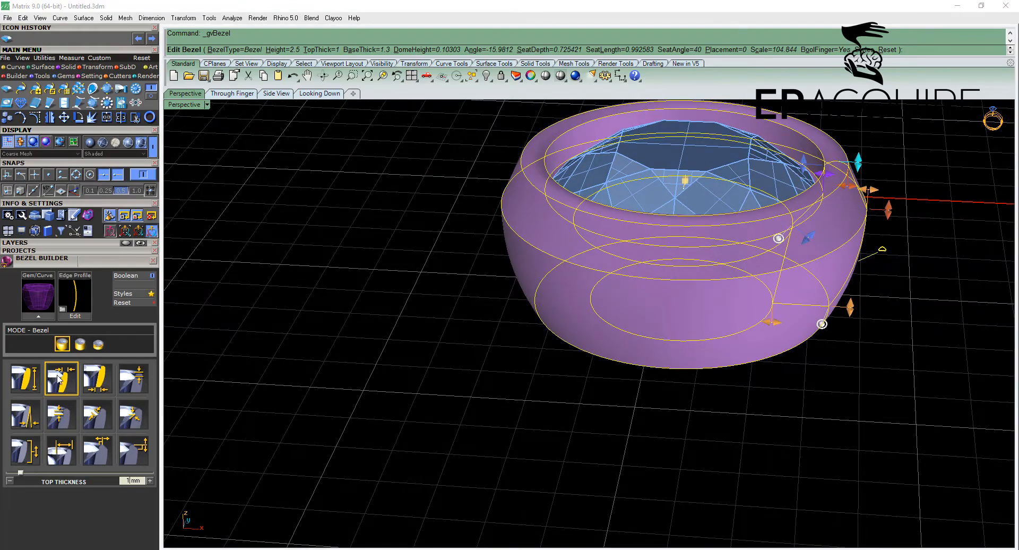
pyautogui.click(133, 379)
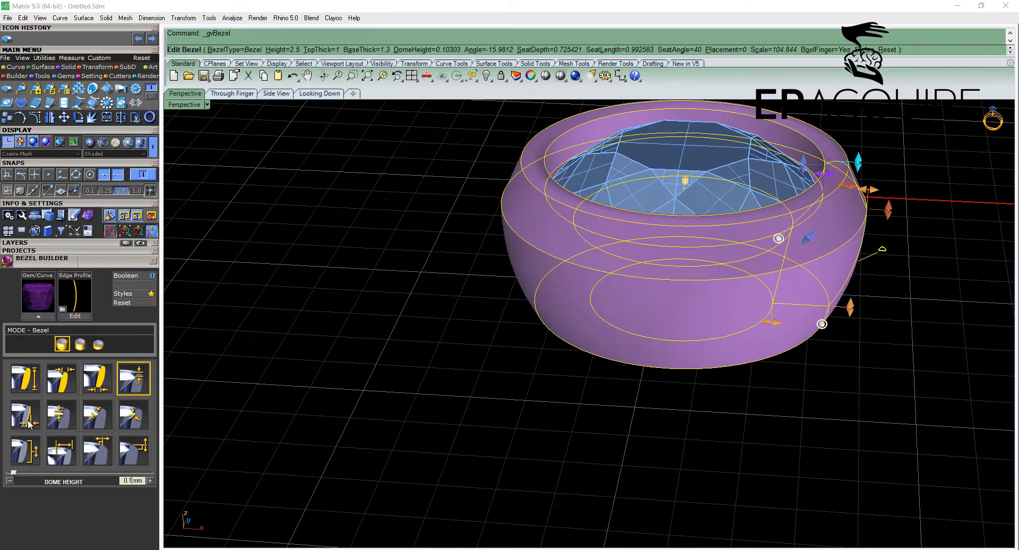
pyautogui.click(133, 414)
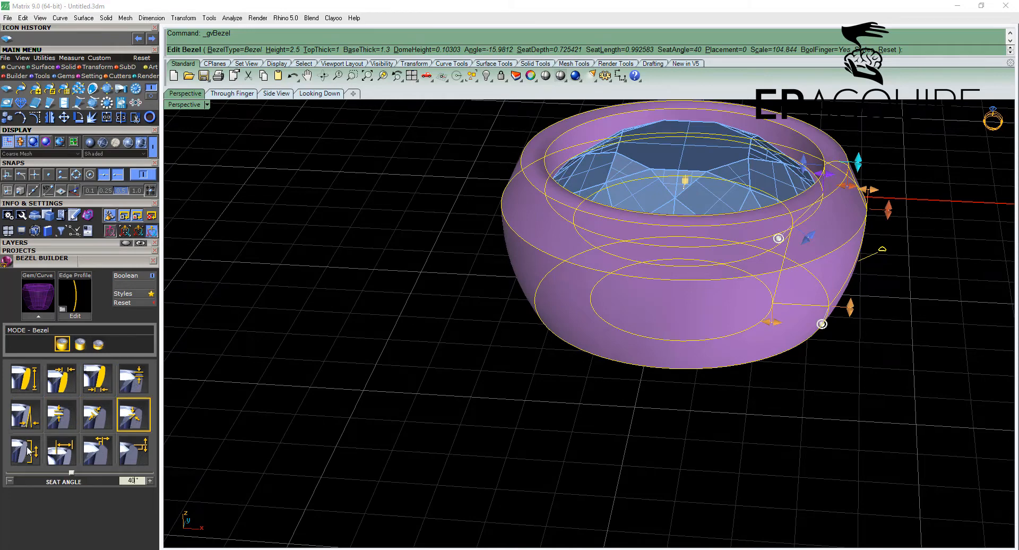
pyautogui.click(134, 448)
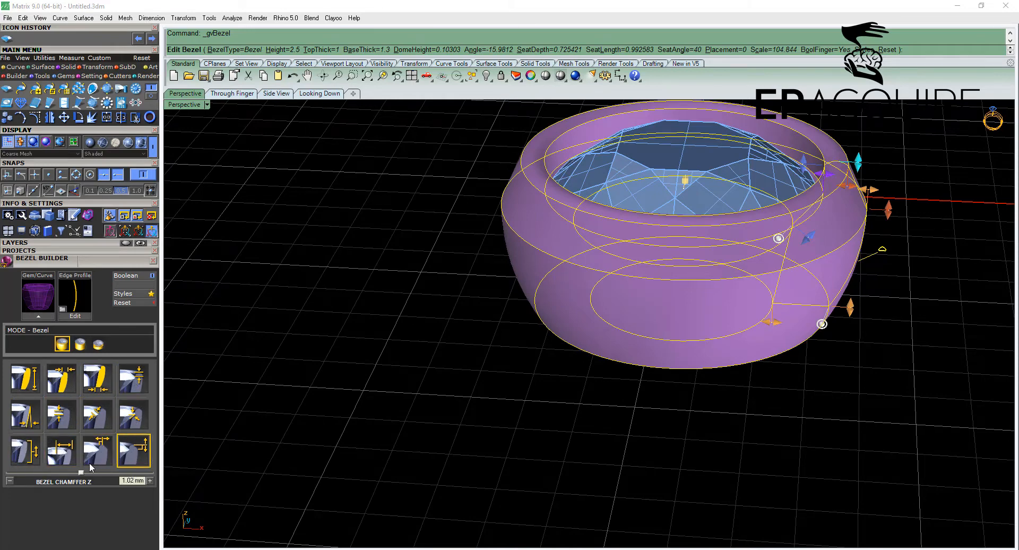
pyautogui.click(61, 414)
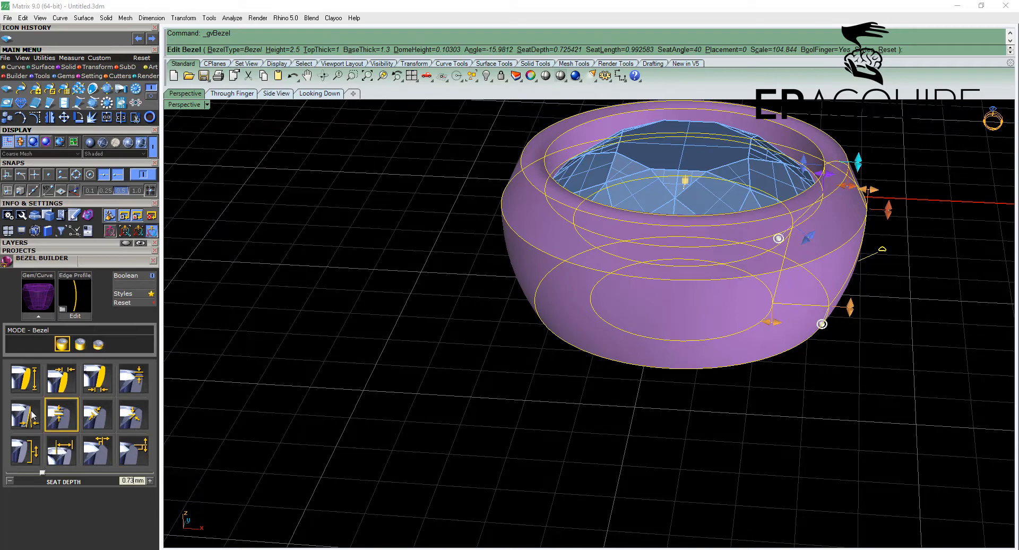
pyautogui.click(24, 414)
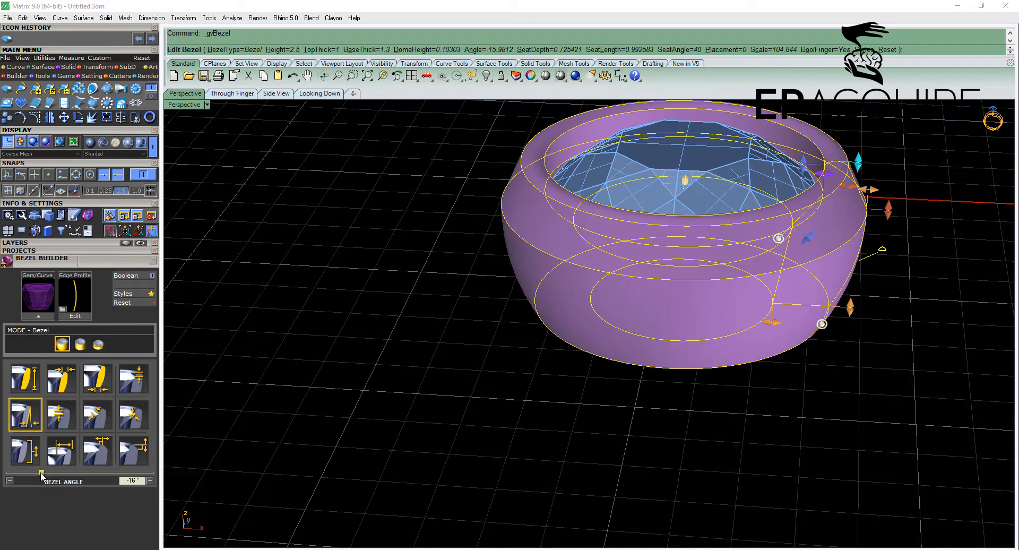
pyautogui.moveTo(362, 396)
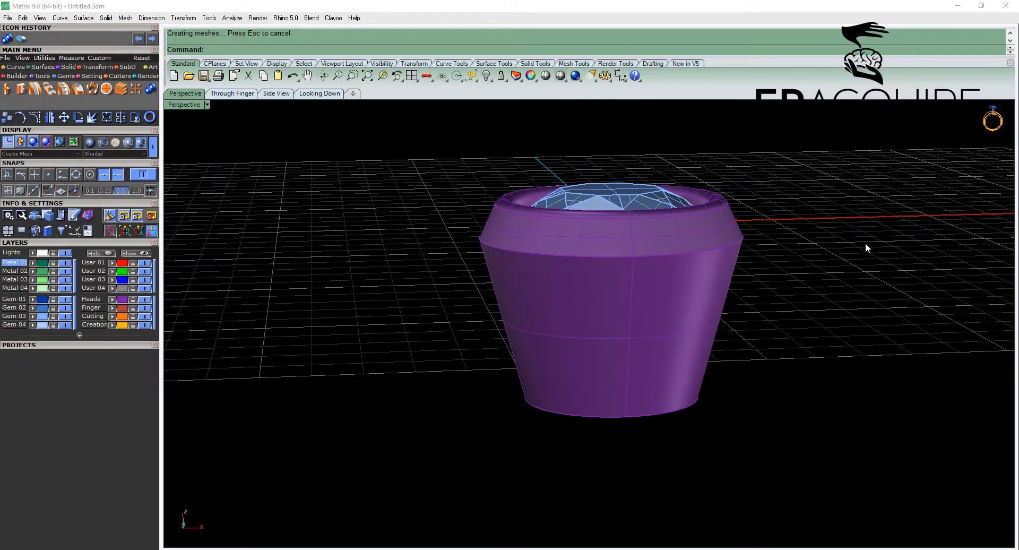
pyautogui.moveTo(793, 205)
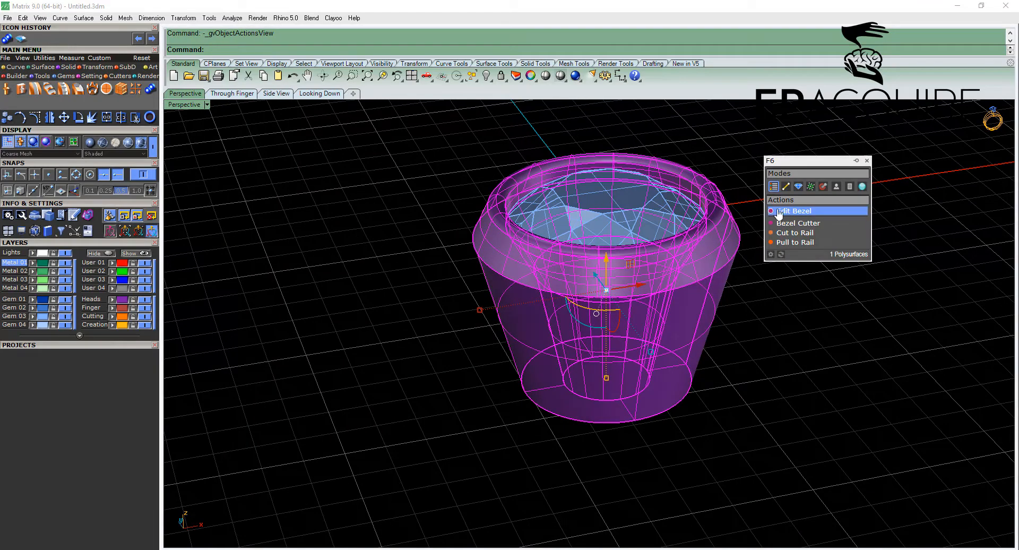
# Apply a tilted bezel cutter to notch the bezel top into six prongs.
pyautogui.click(796, 222)
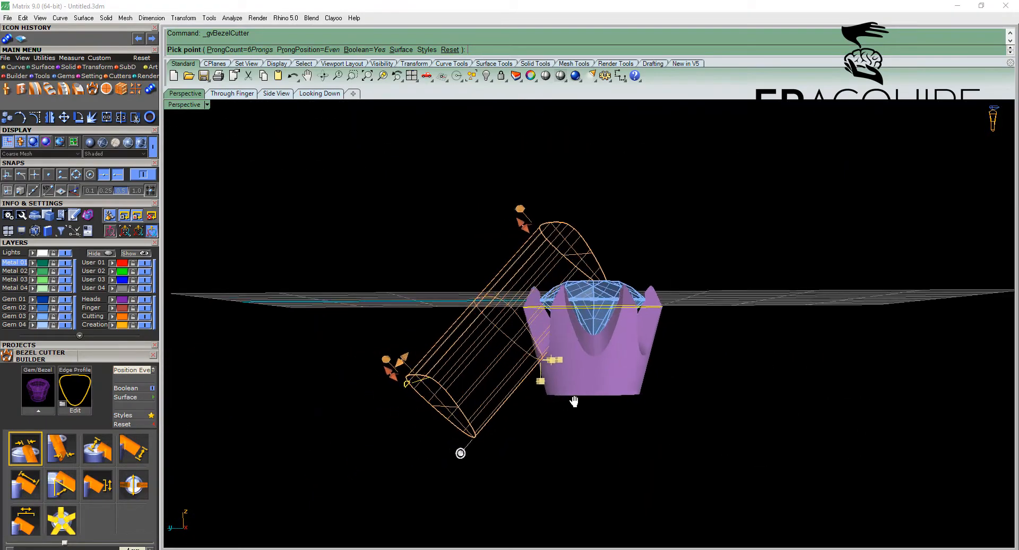
pyautogui.moveTo(573, 400); pyautogui.dragTo(556, 436)
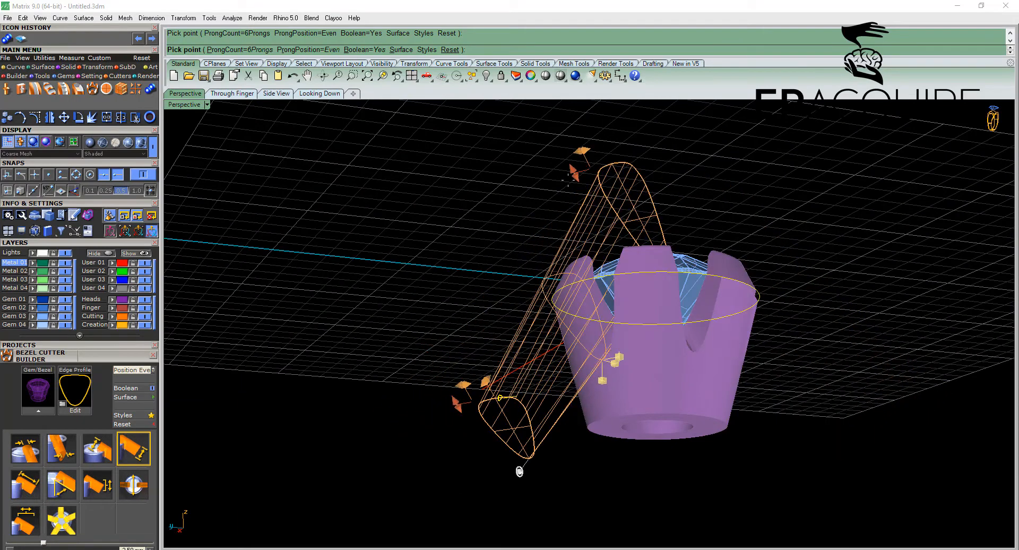
pyautogui.click(96, 447)
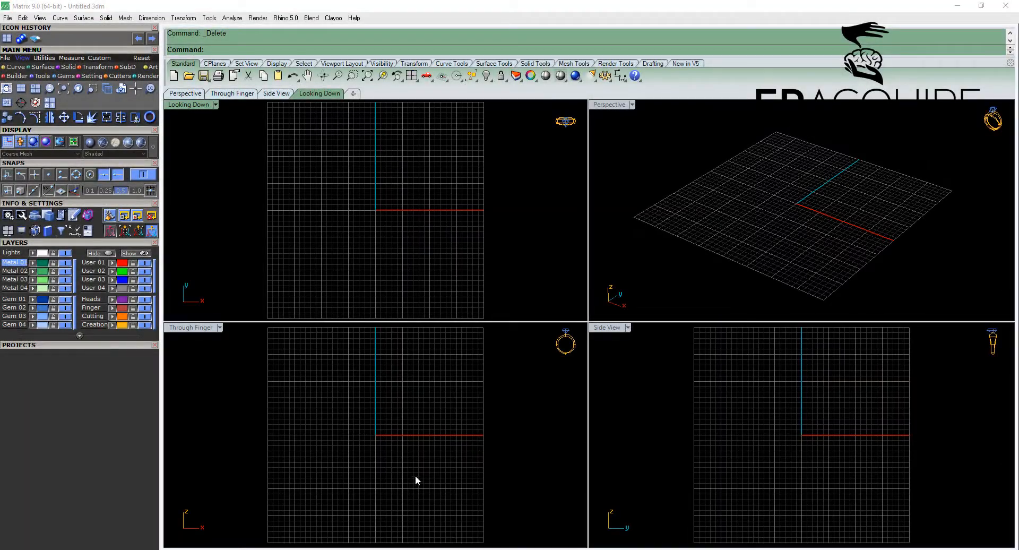
pyautogui.moveTo(76, 86)
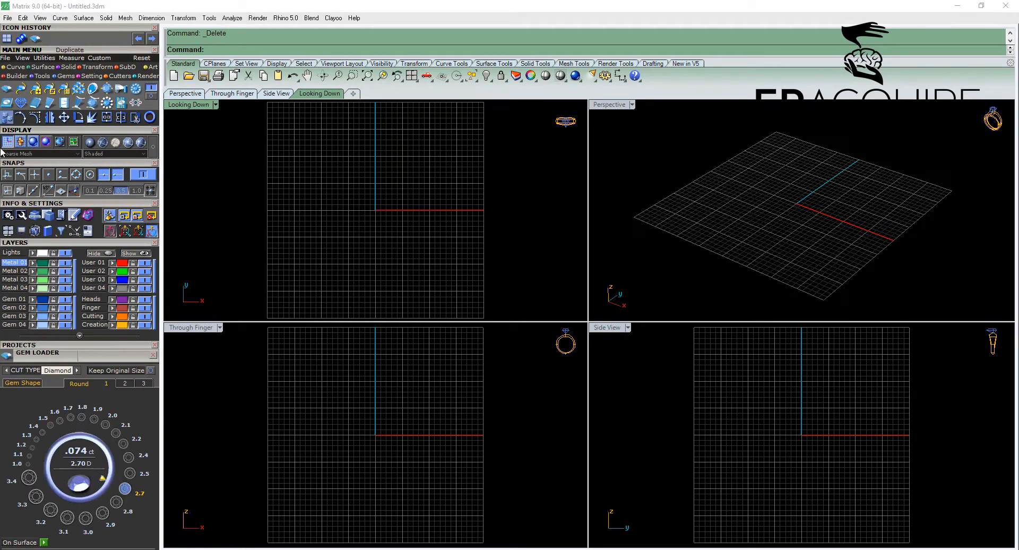
# Load a 2.80 mm round diamond and create a Britain size M ring rail.
pyautogui.click(88, 514)
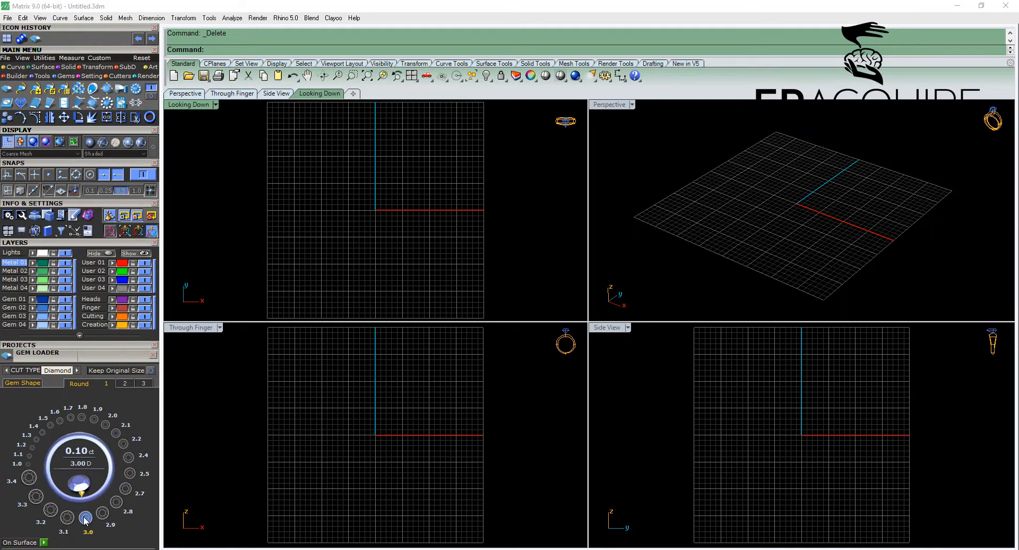
pyautogui.click(115, 501)
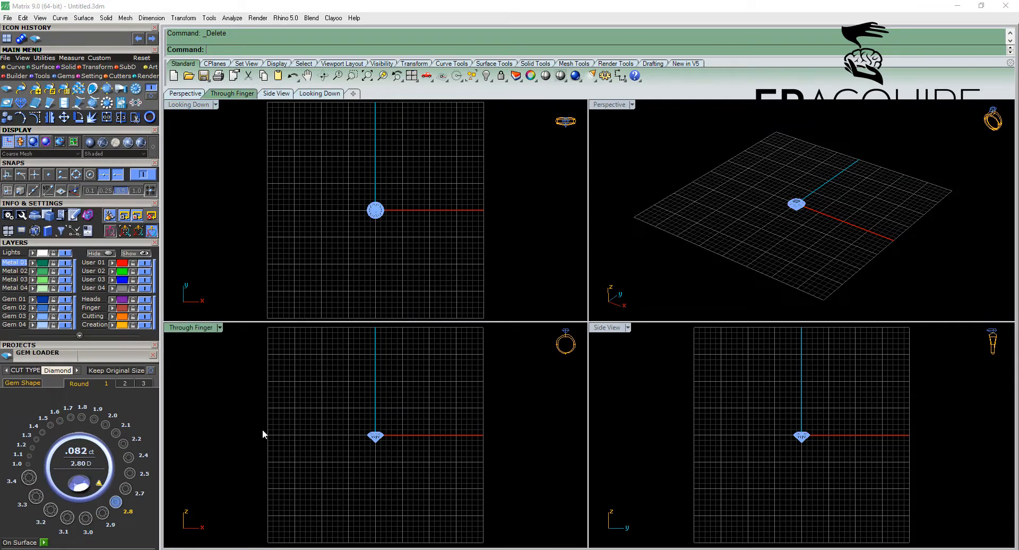
pyautogui.click(149, 118)
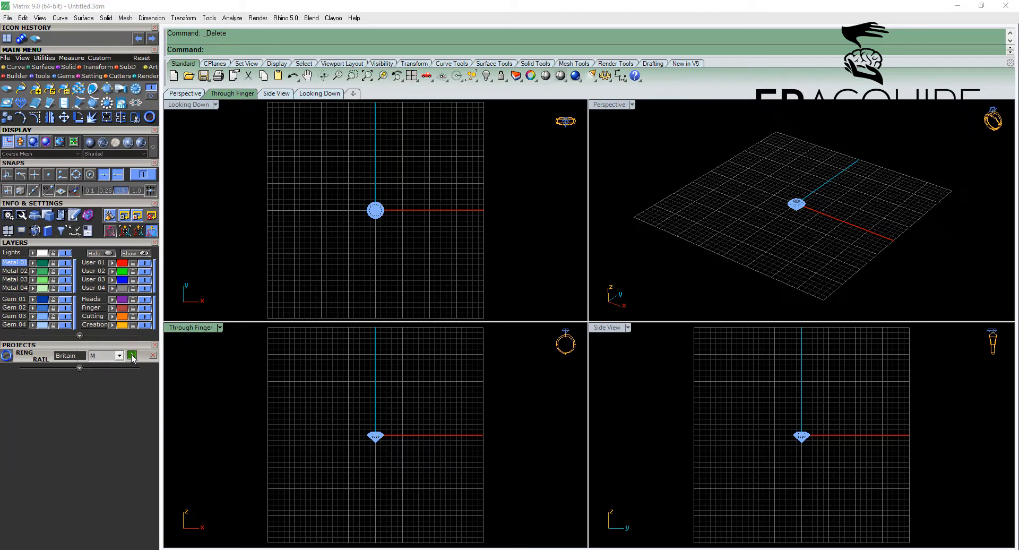
pyautogui.click(132, 355)
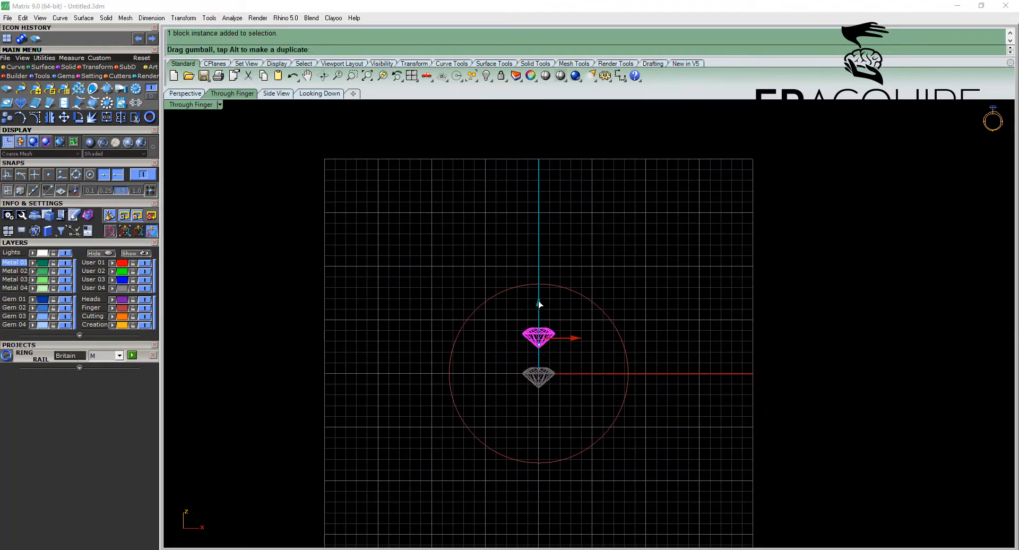
# Raise the diamond to sit on top of the size M ring rail.
pyautogui.moveTo(539, 338); pyautogui.dragTo(539, 273)
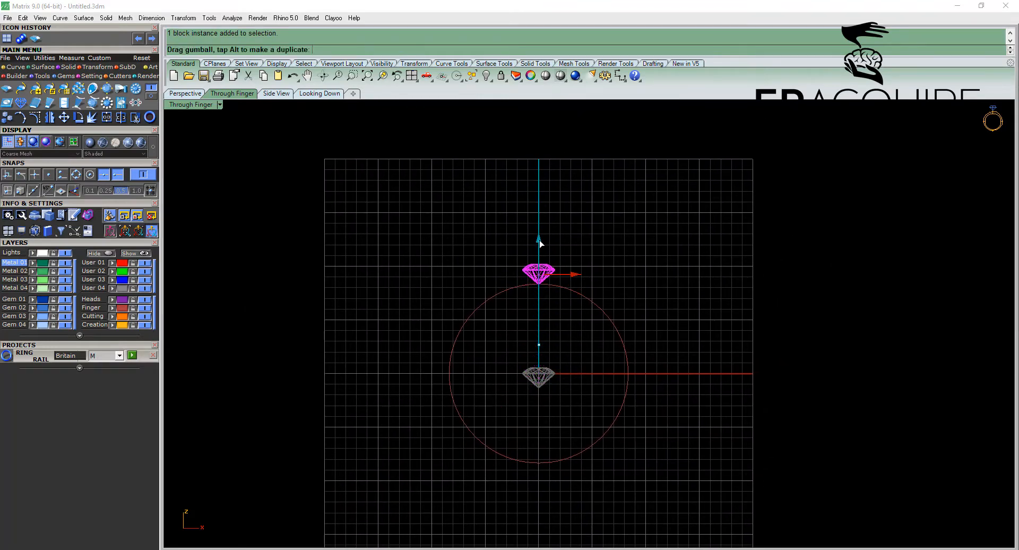
pyautogui.moveTo(539, 272); pyautogui.dragTo(539, 261)
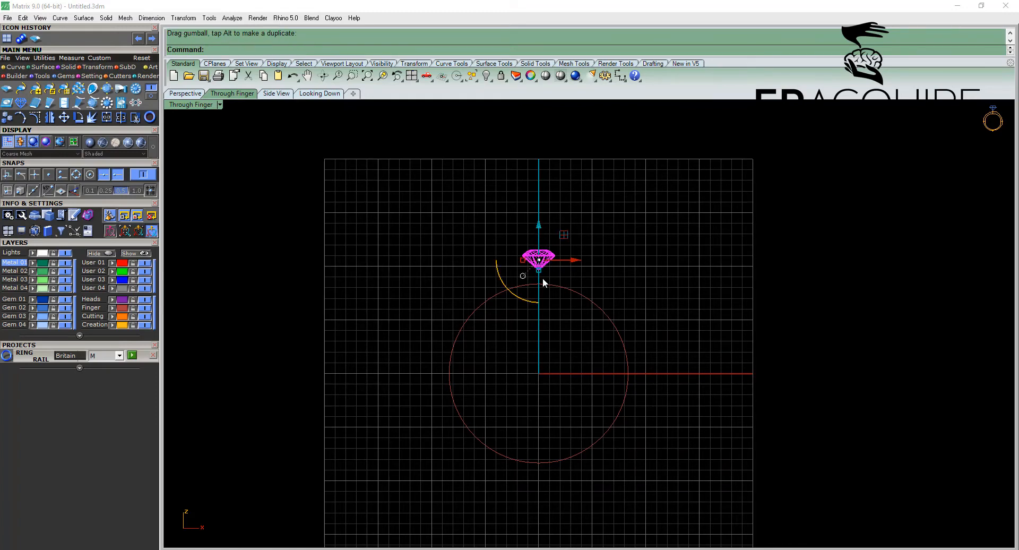
pyautogui.moveTo(601, 267)
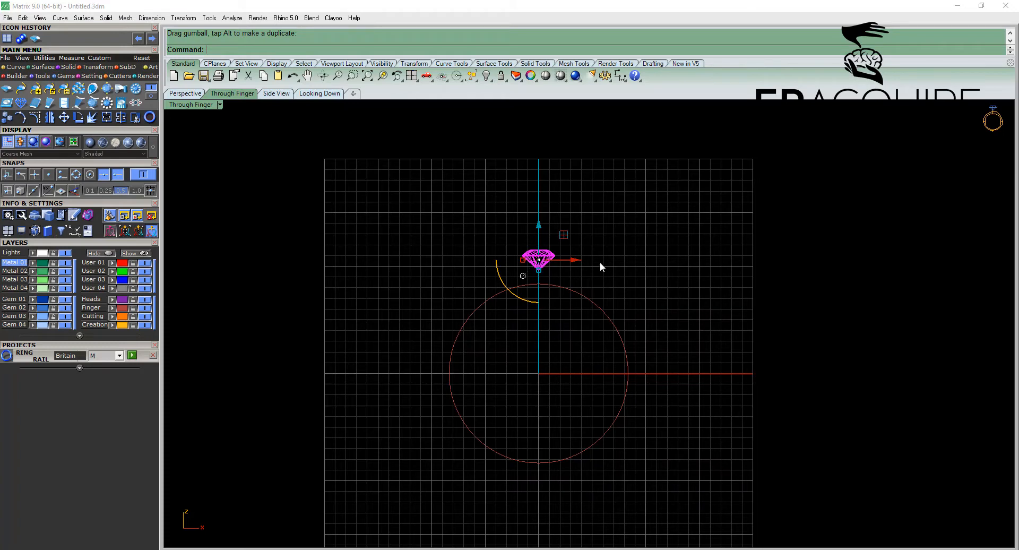
pyautogui.moveTo(575, 248)
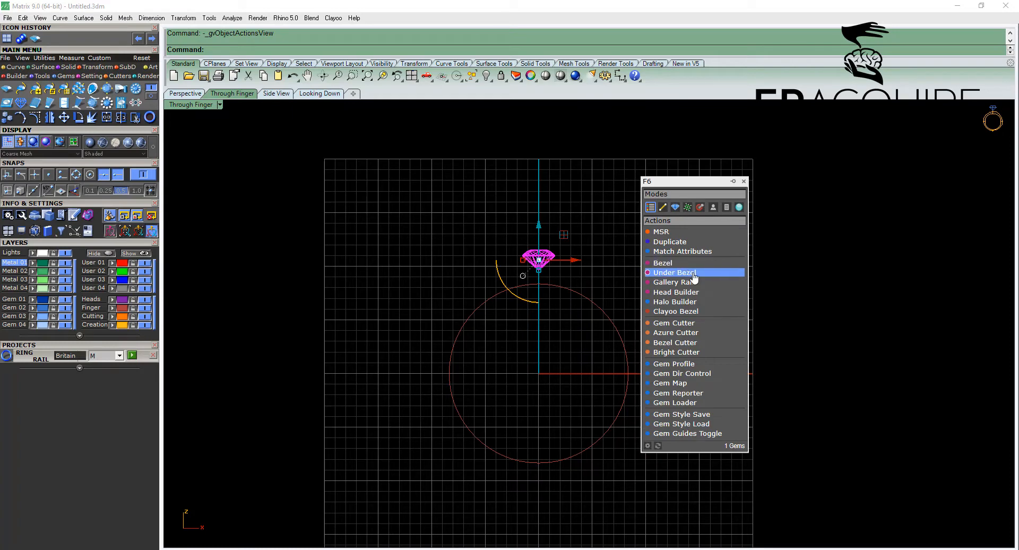
# Create an Under Bezel for the diamond, drag its height to about 2.45 mm so the base rests on the ring rail.
pyautogui.click(675, 272)
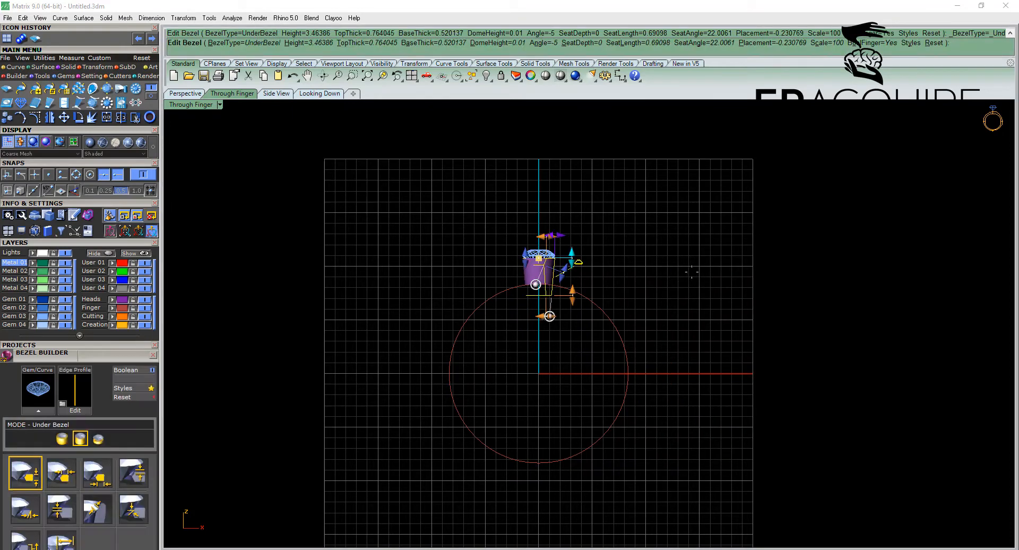
pyautogui.moveTo(439, 237)
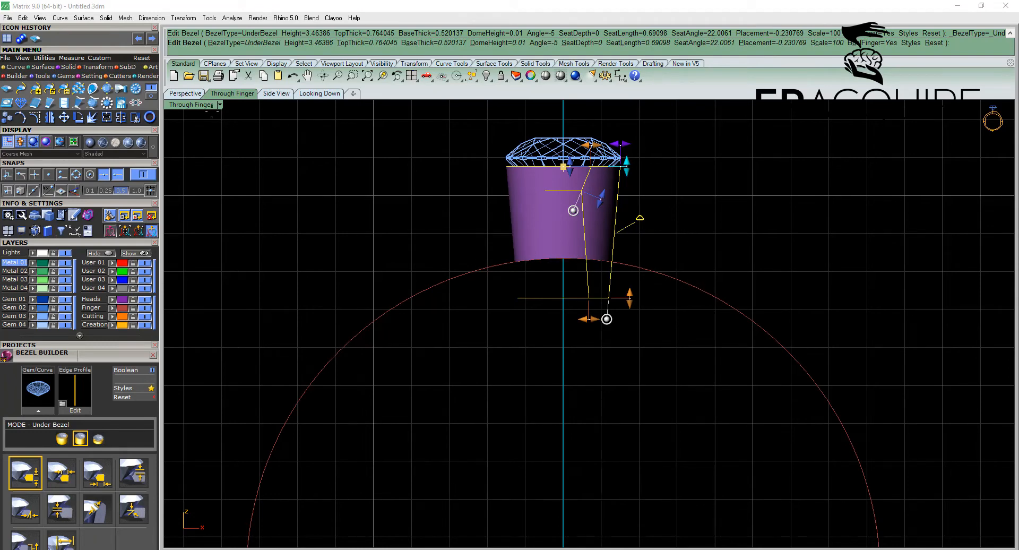
pyautogui.click(184, 93)
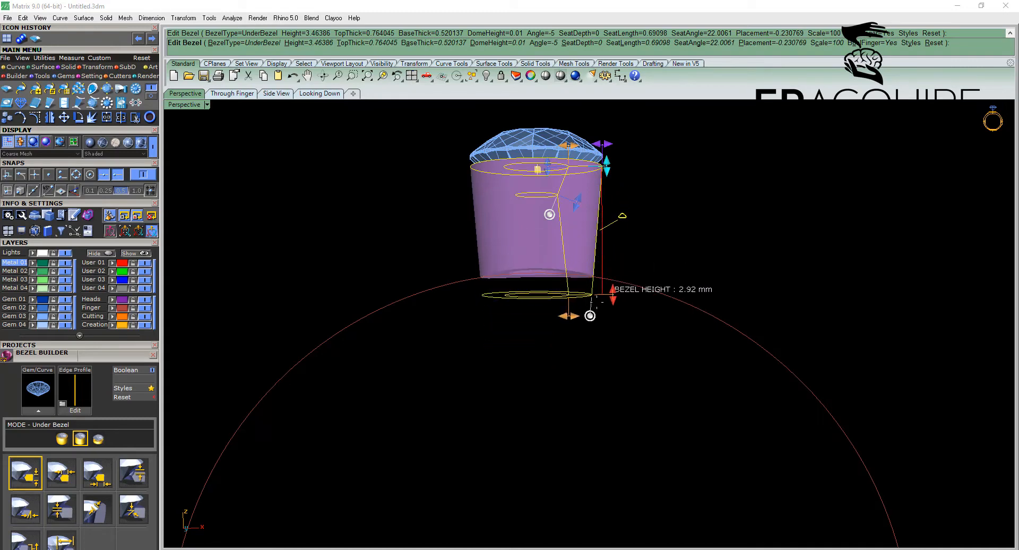
pyautogui.moveTo(591, 316); pyautogui.dragTo(591, 294)
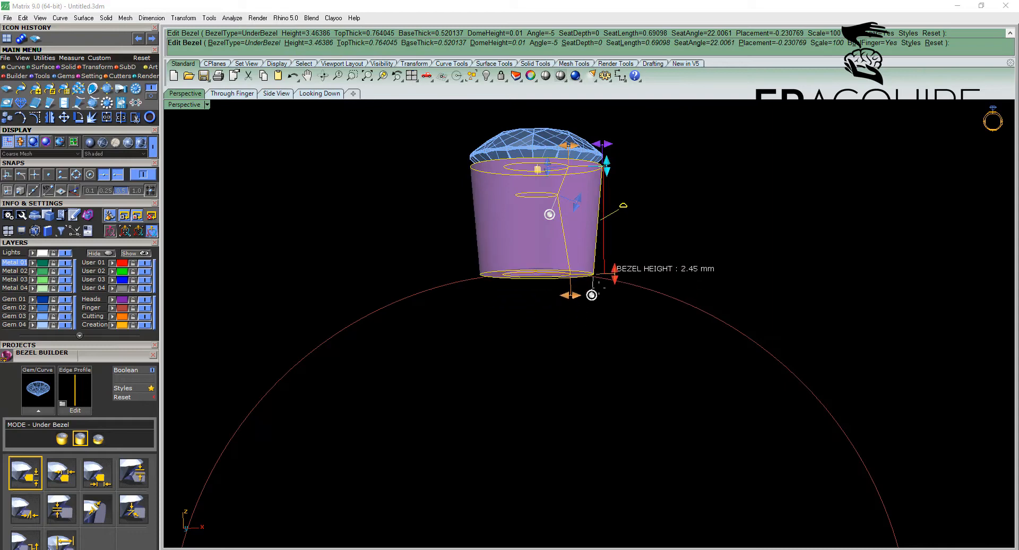
pyautogui.moveTo(592, 295); pyautogui.dragTo(611, 332)
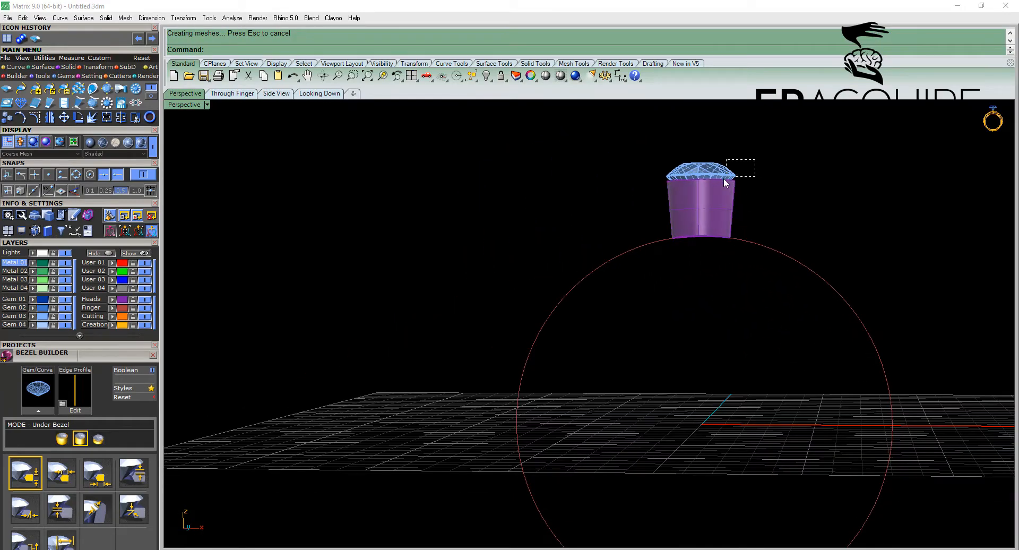
# Rotate-copy the diamond with its under-bezel about the ring rail centre into an arc of seven gems.
pyautogui.click(232, 93)
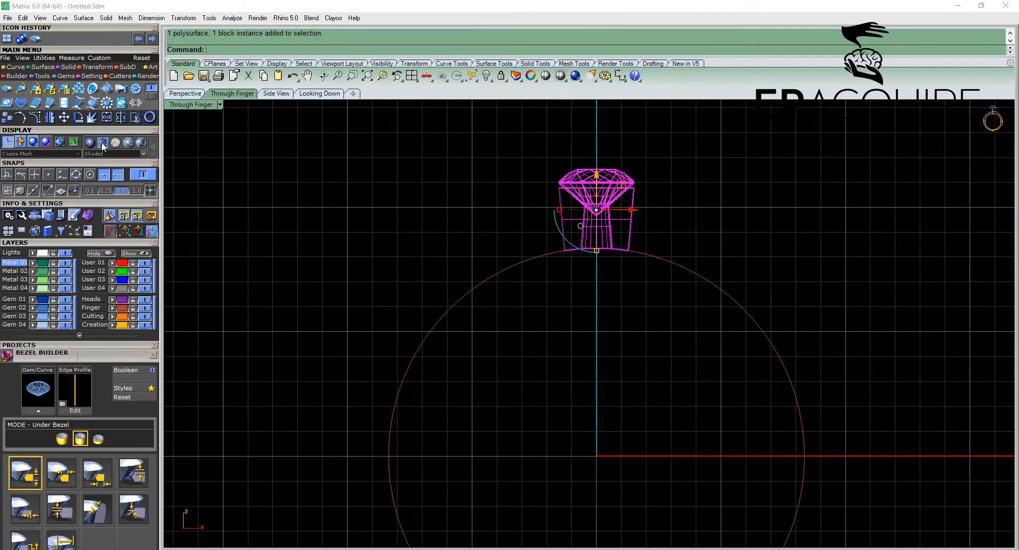
pyautogui.moveTo(77, 118)
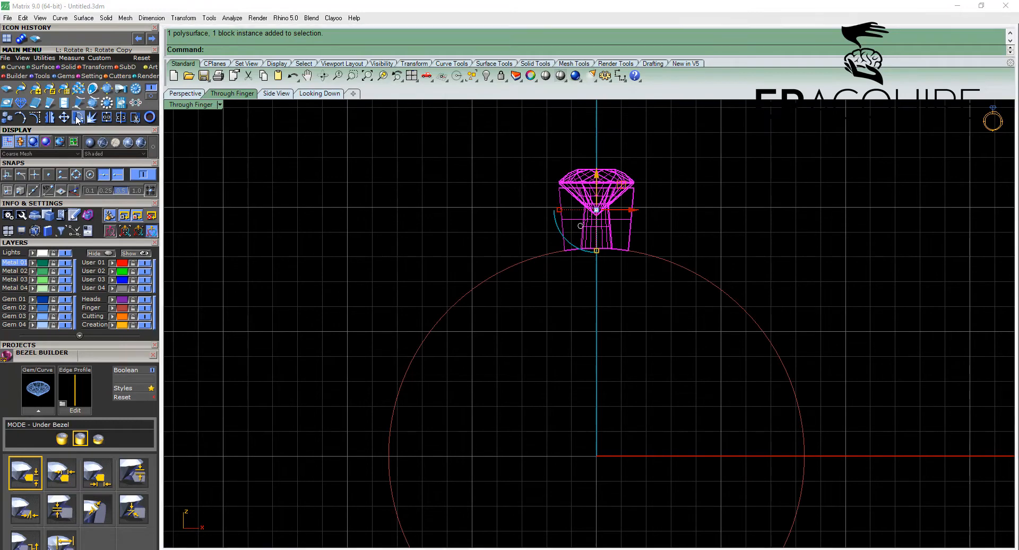
pyautogui.click(77, 117)
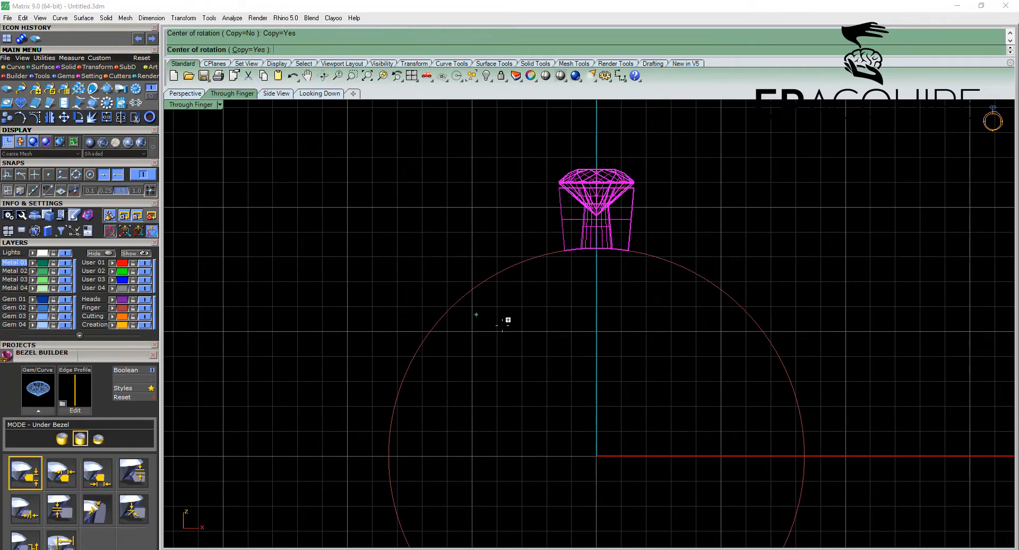
pyautogui.click(588, 263)
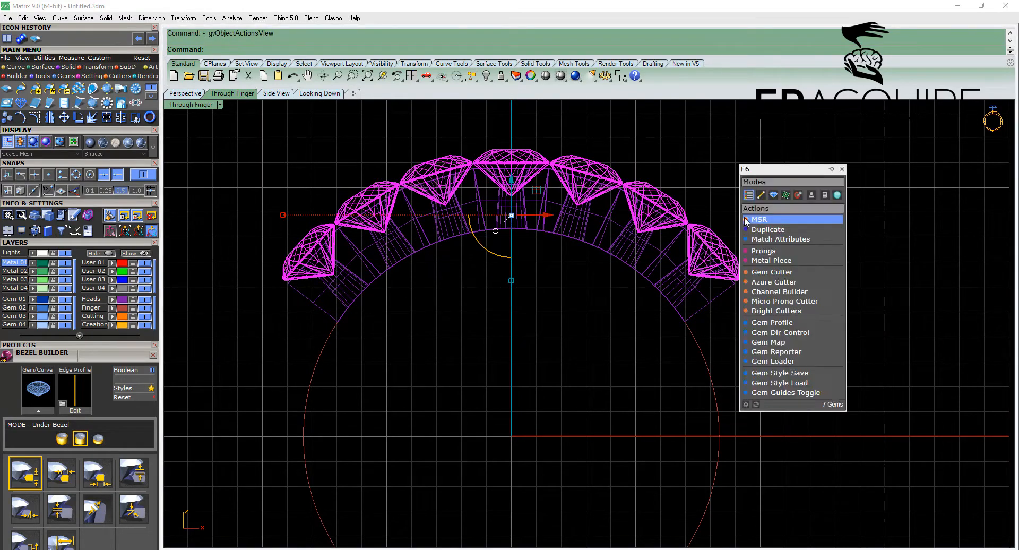
# Add prongs to the seven gems in 2 Shared Prongs mode and reshape them between the under-bezels.
pyautogui.click(763, 251)
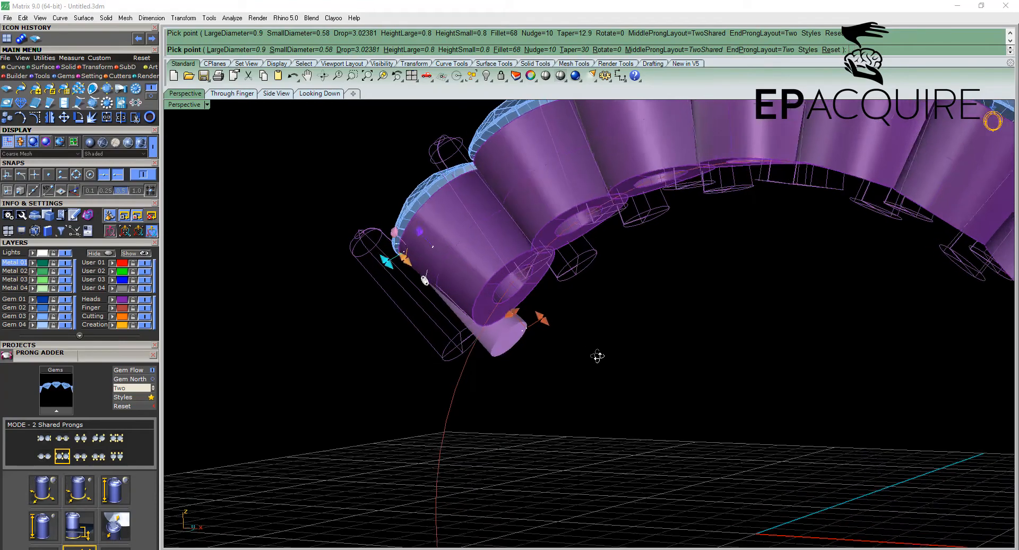
pyautogui.moveTo(597, 356); pyautogui.dragTo(719, 331)
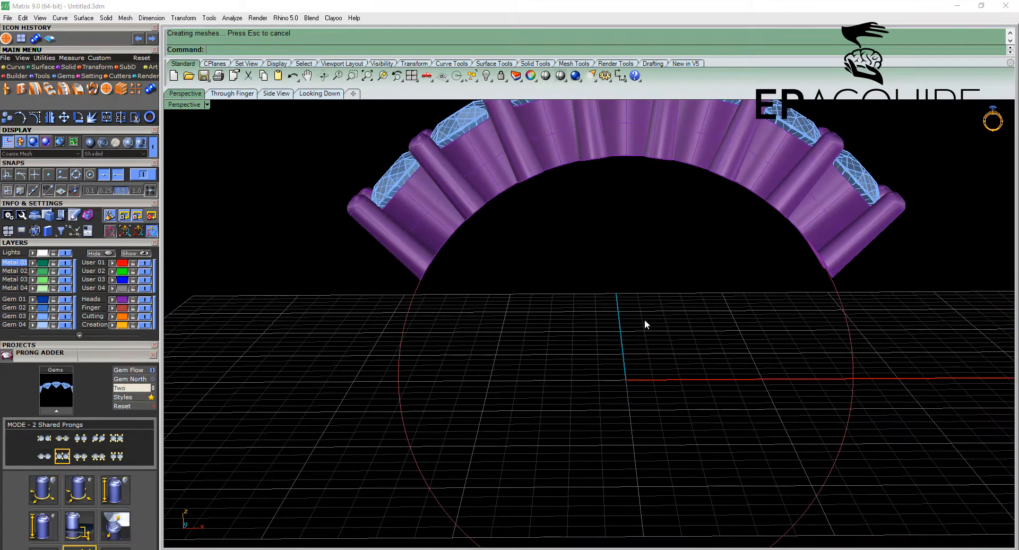
pyautogui.moveTo(647, 325); pyautogui.dragTo(564, 308)
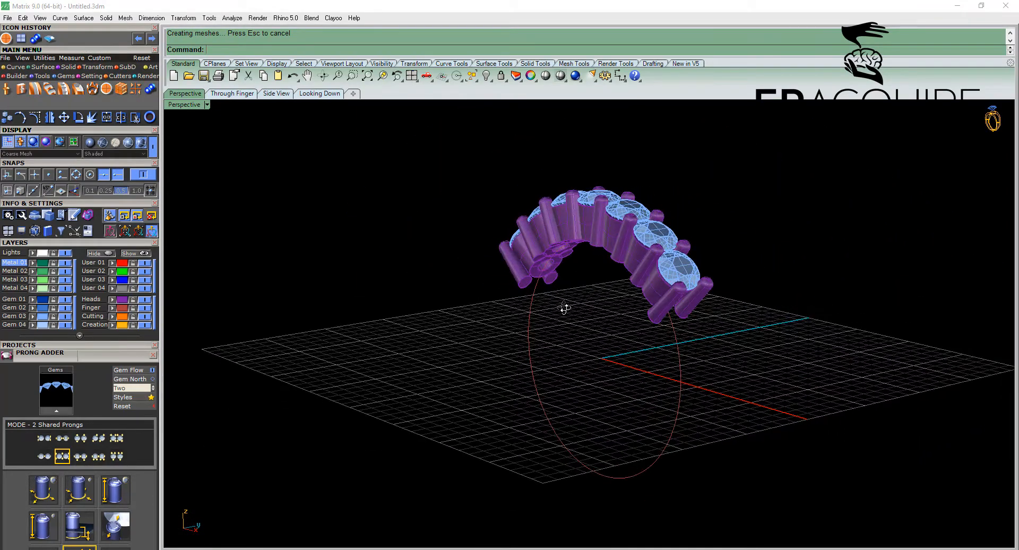